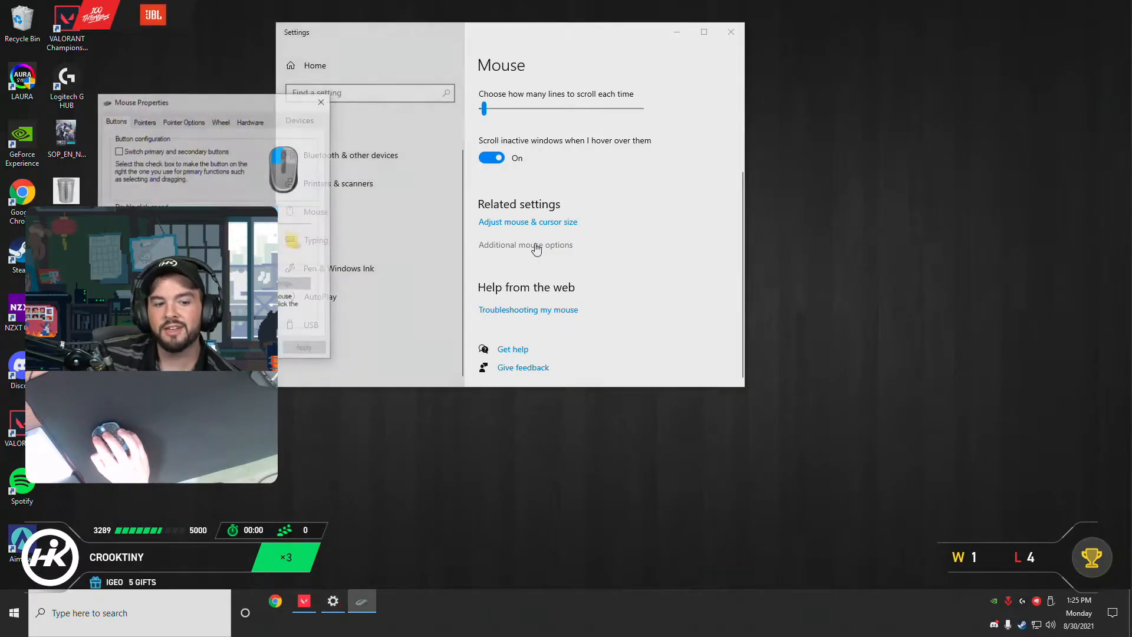
# Open Additional mouse options and show the Pointer Options tab of Mouse Properties
pyautogui.click(525, 244)
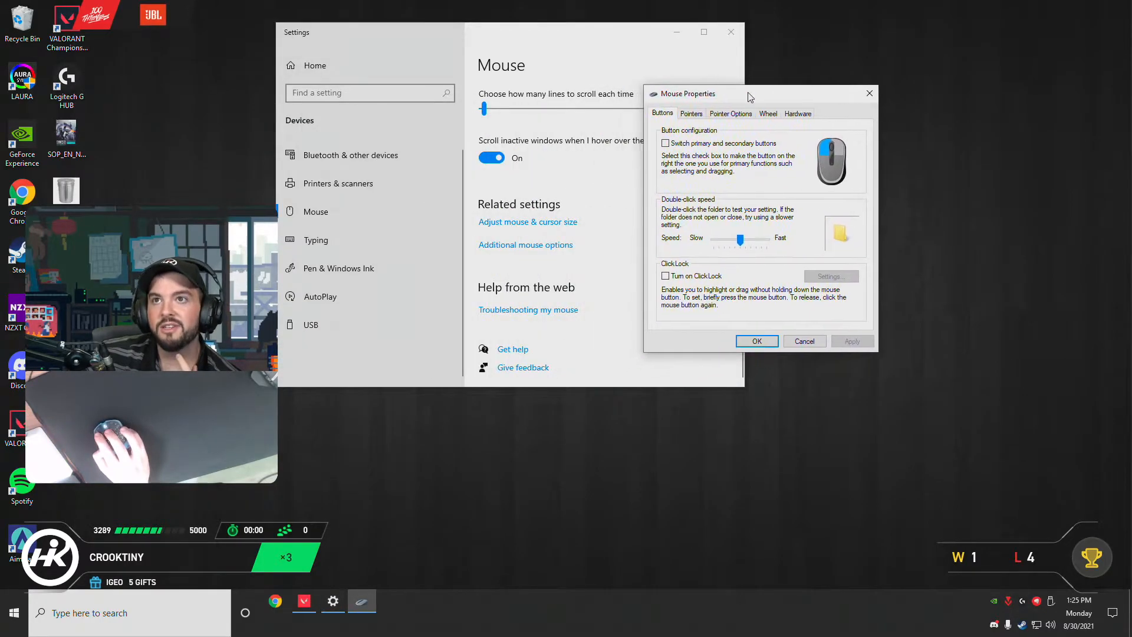
pyautogui.click(730, 113)
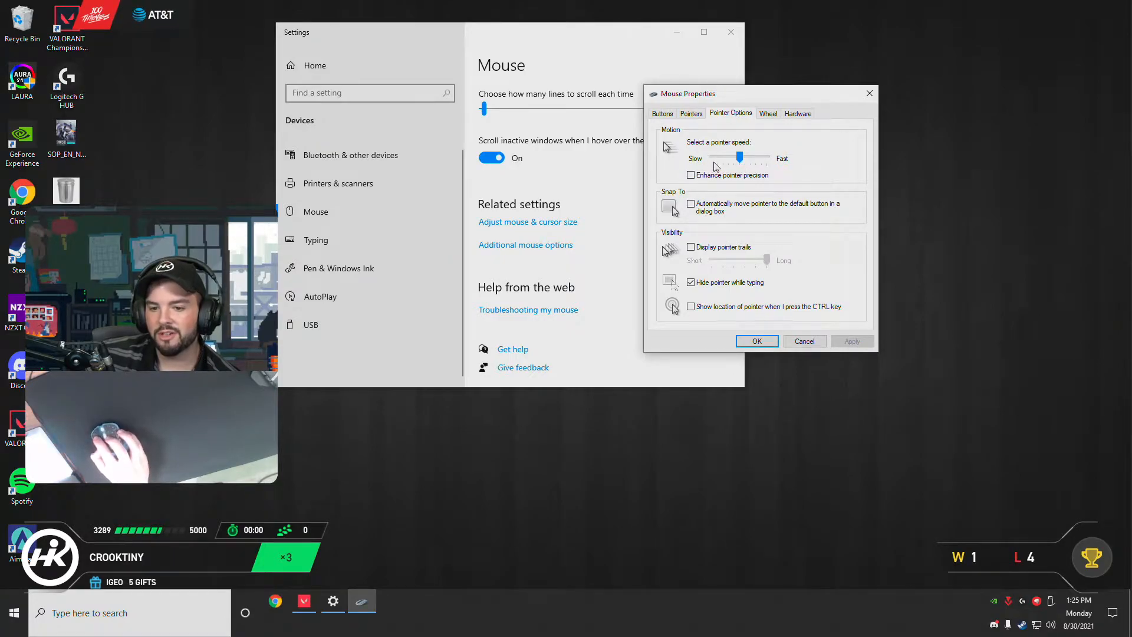
pyautogui.moveTo(700, 130)
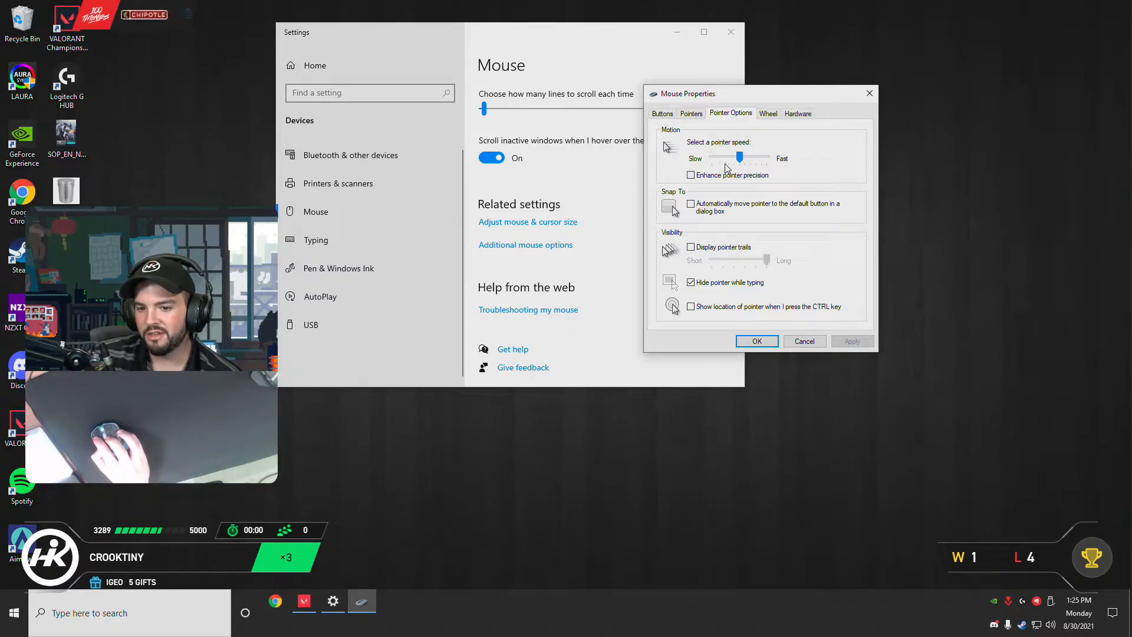
pyautogui.moveTo(739, 157); pyautogui.dragTo(739, 158)
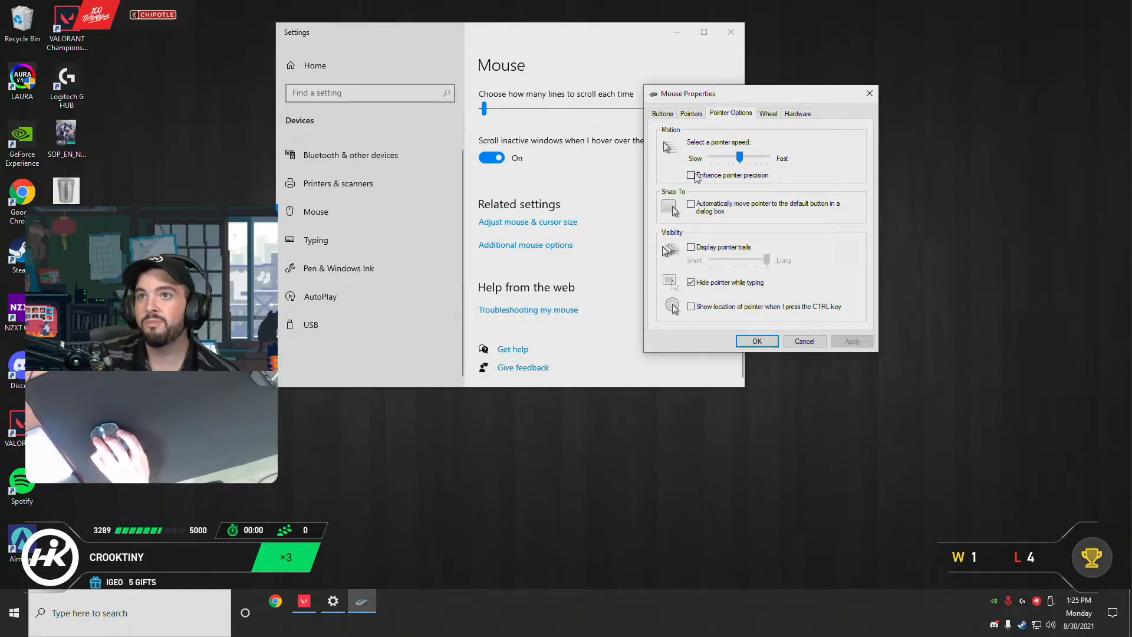
pyautogui.moveTo(740, 174)
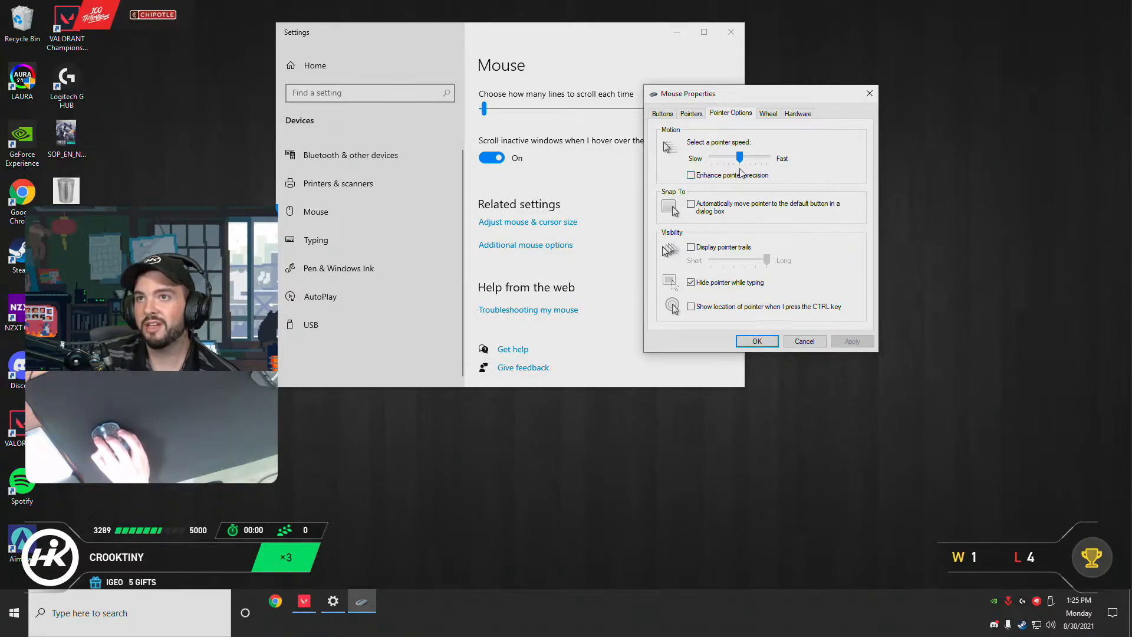
pyautogui.click(691, 174)
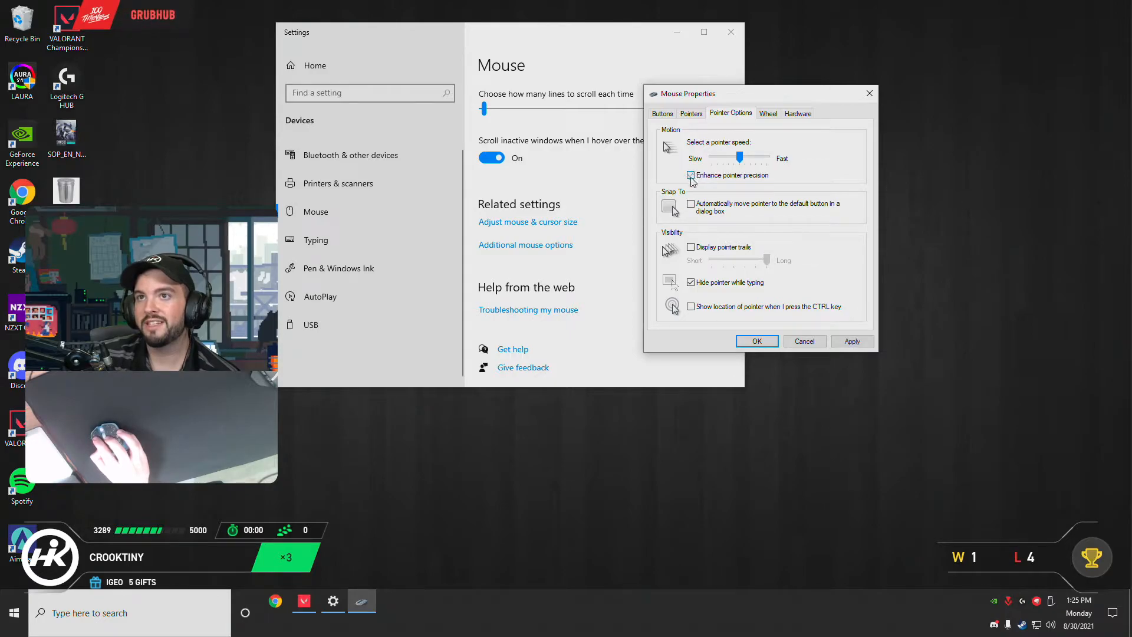
pyautogui.click(691, 176)
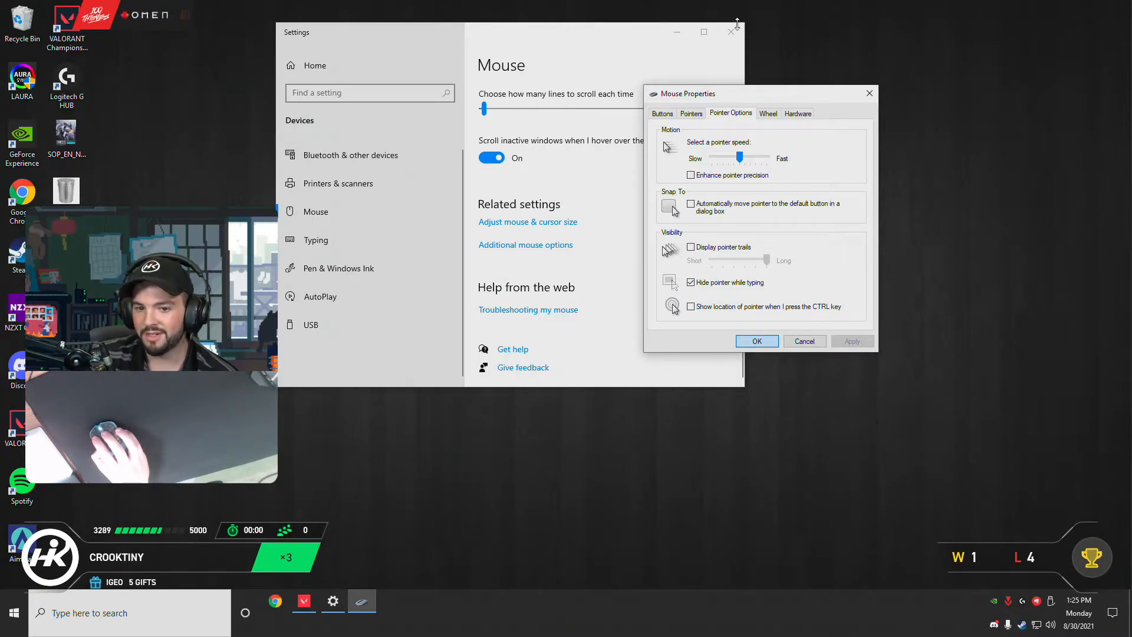
# Close Mouse Properties and return to the VALORANT lobby with the party queued for Competitive
pyautogui.click(756, 341)
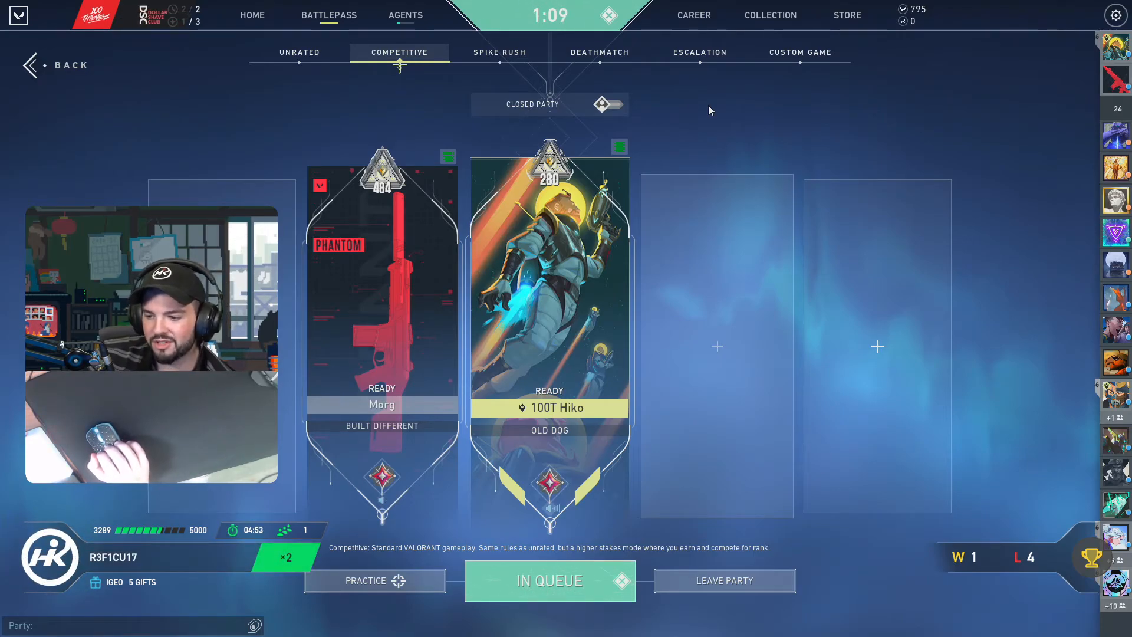
pyautogui.moveTo(643, 93)
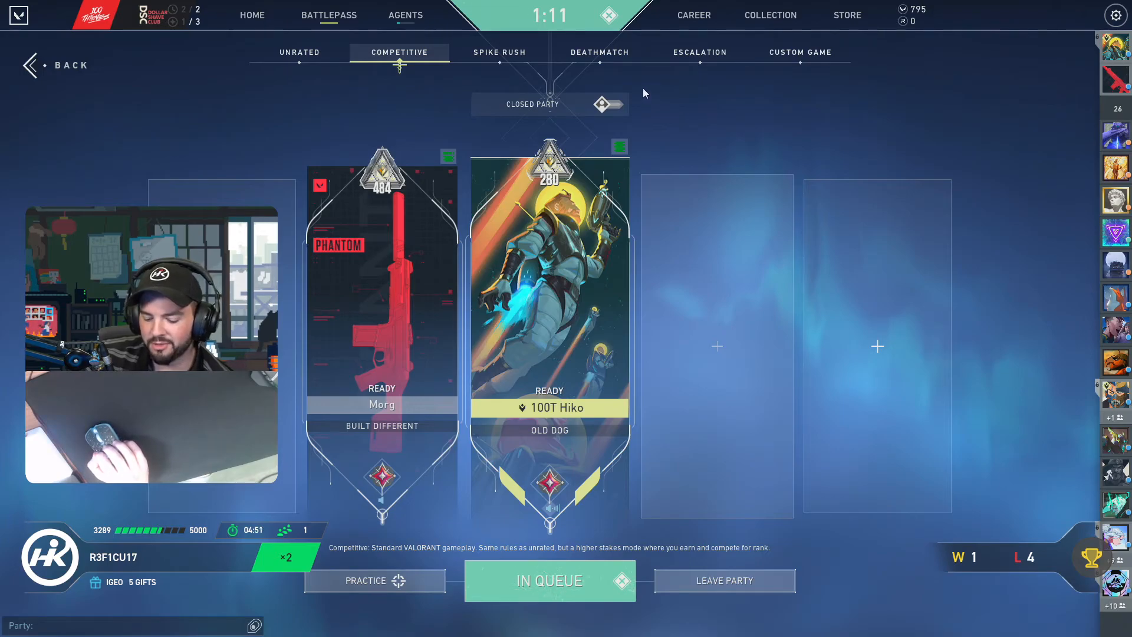